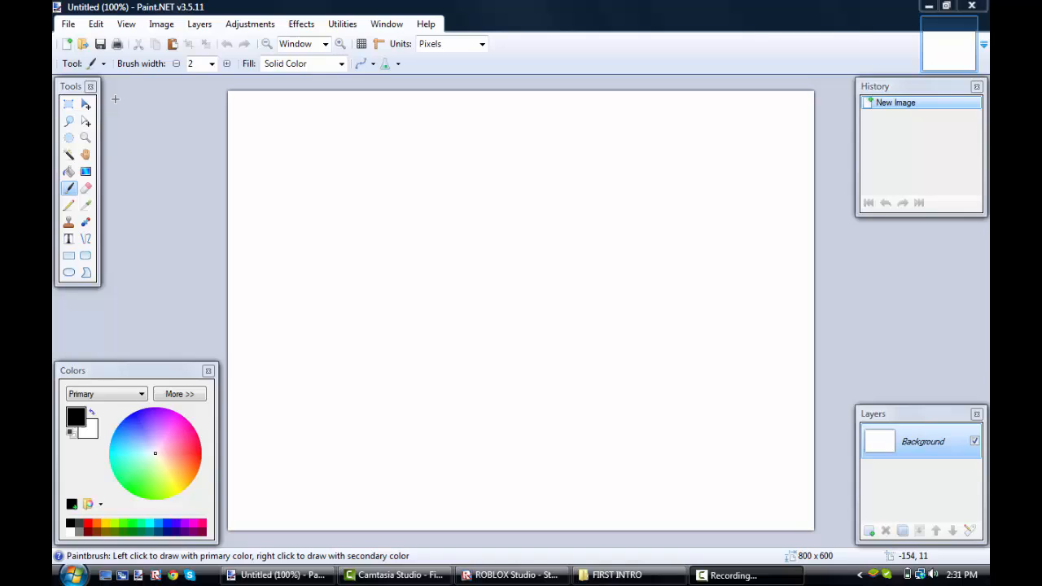
# Step: Open 'Shirt Template Without Black Lines.png' in place of the blank canvas
pyautogui.click(68, 103)
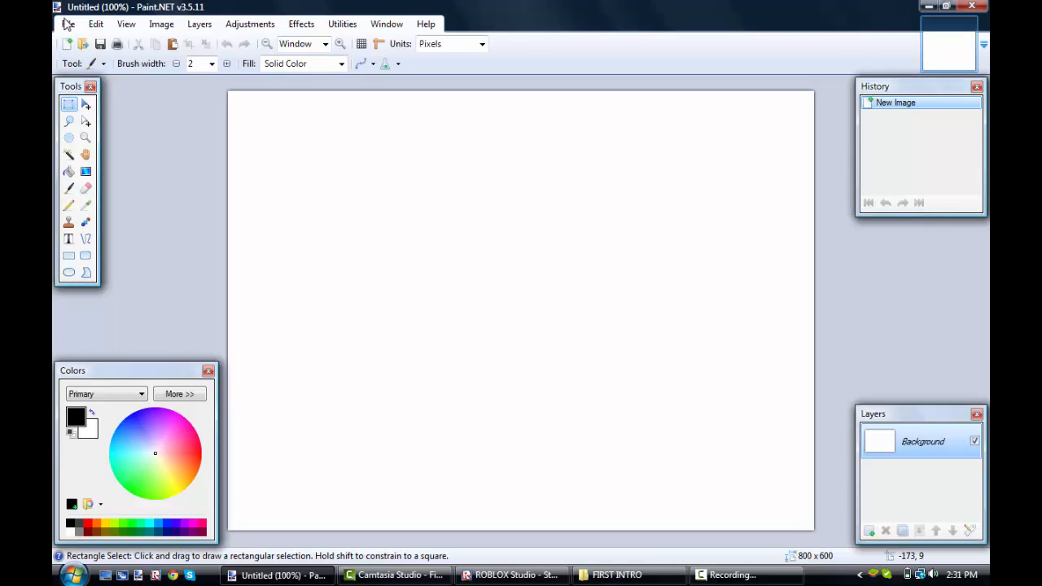
pyautogui.click(69, 103)
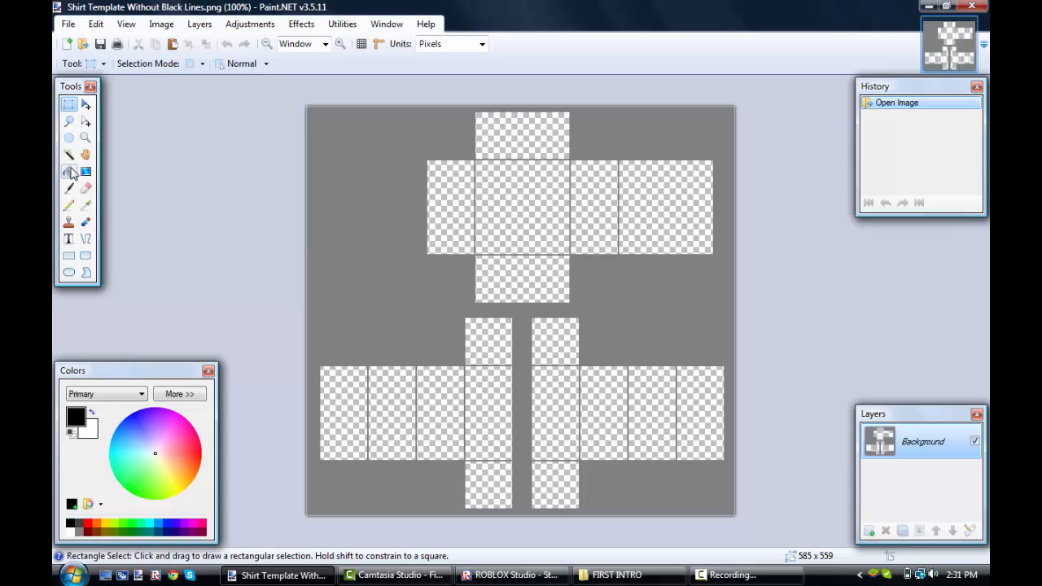
# Step: Paint-bucket the torso panels and two top arm squares solid white
pyautogui.click(68, 171)
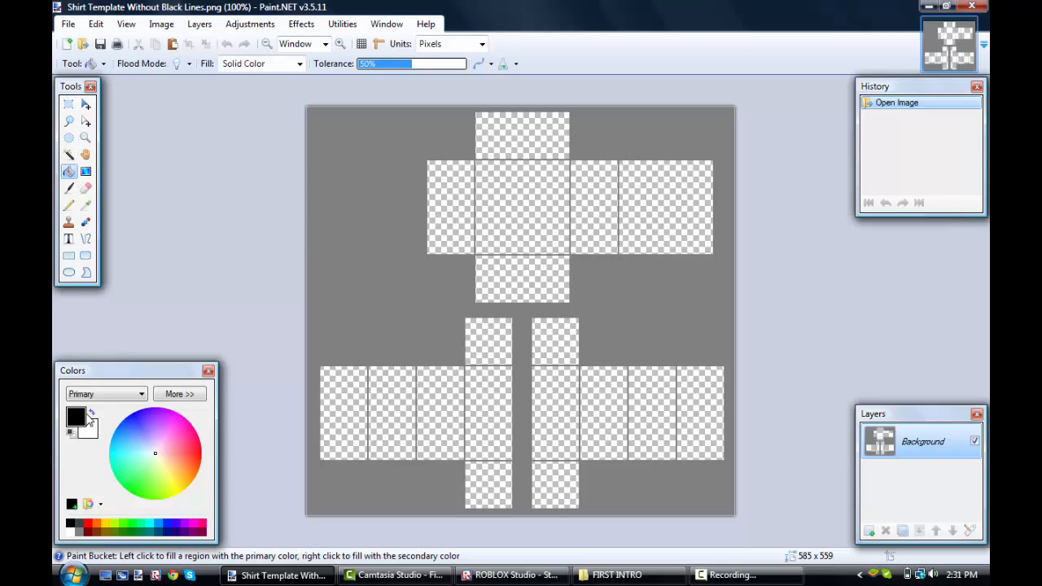
pyautogui.click(92, 415)
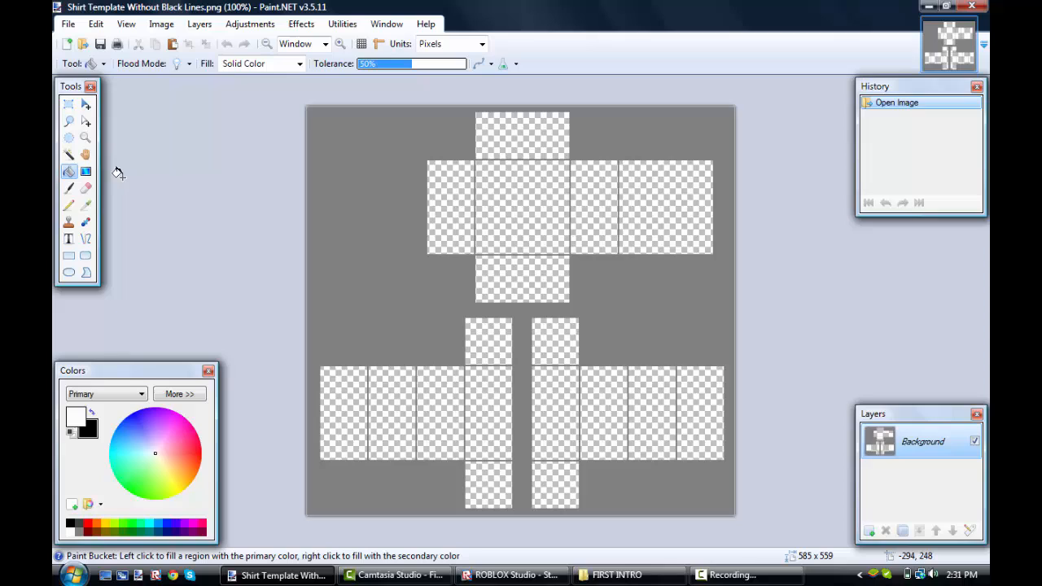
pyautogui.moveTo(68, 171)
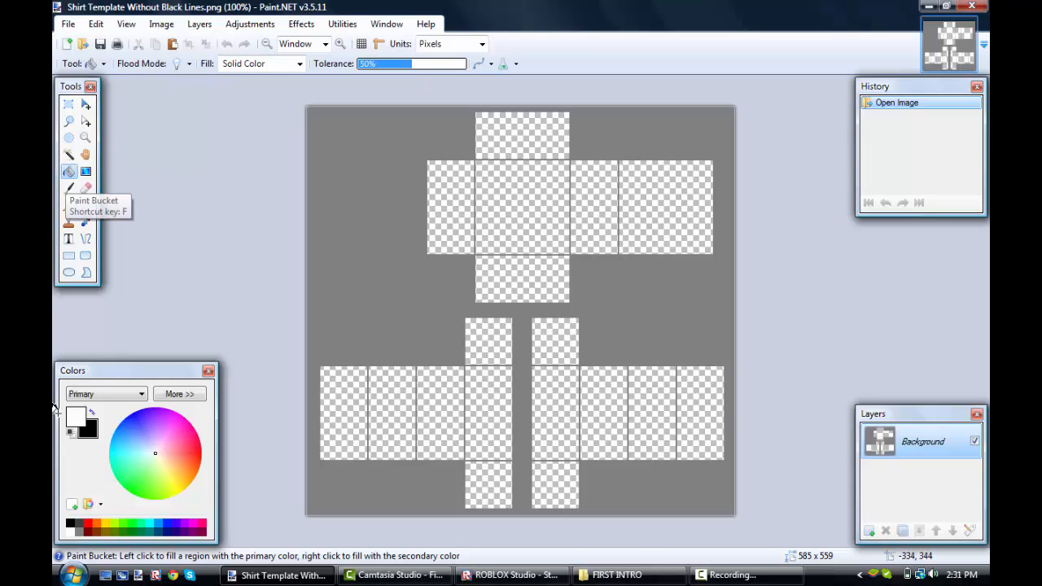
pyautogui.moveTo(437, 188)
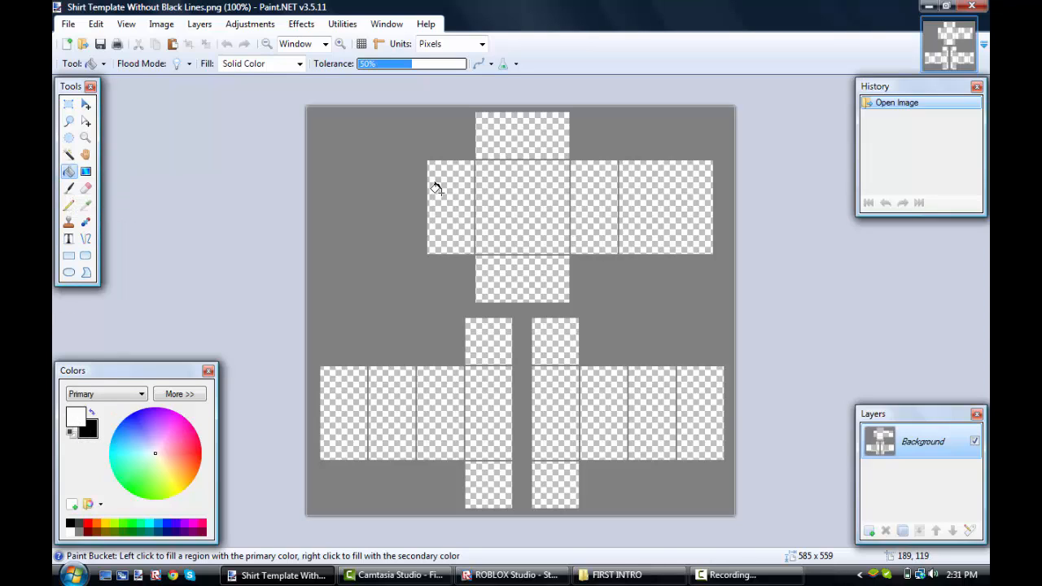
pyautogui.click(451, 207)
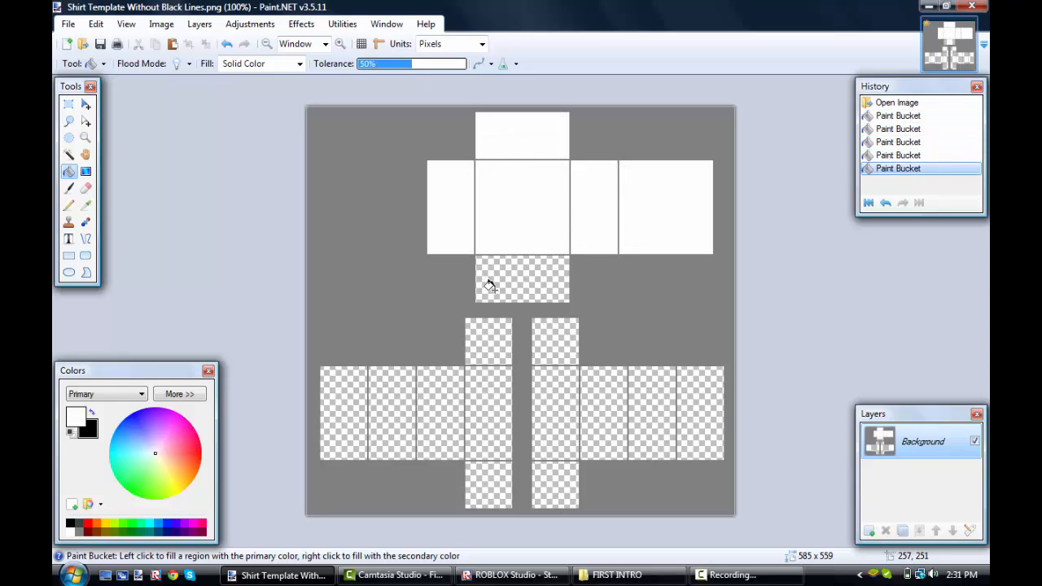
pyautogui.click(521, 281)
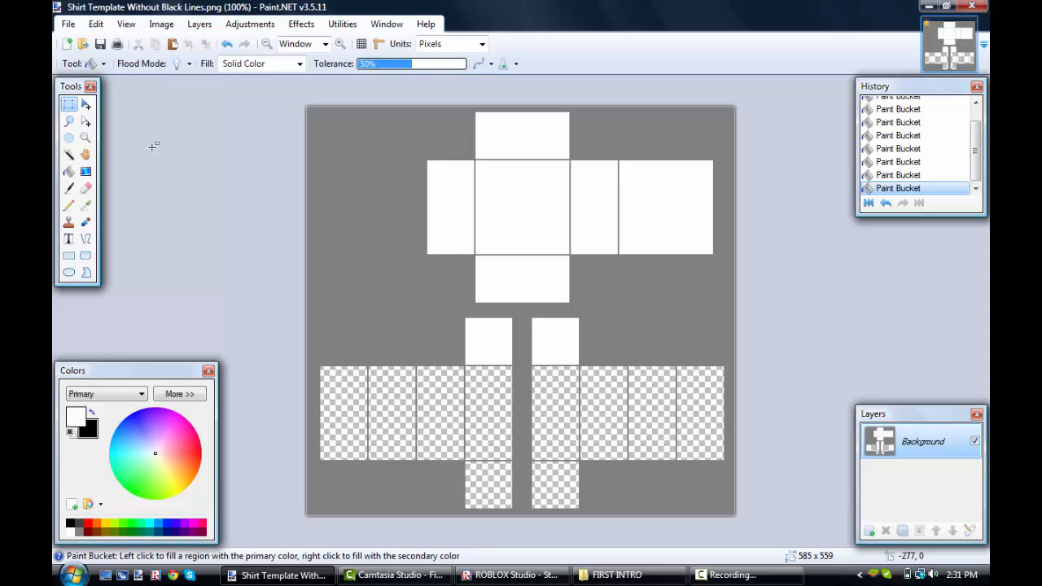
pyautogui.click(69, 103)
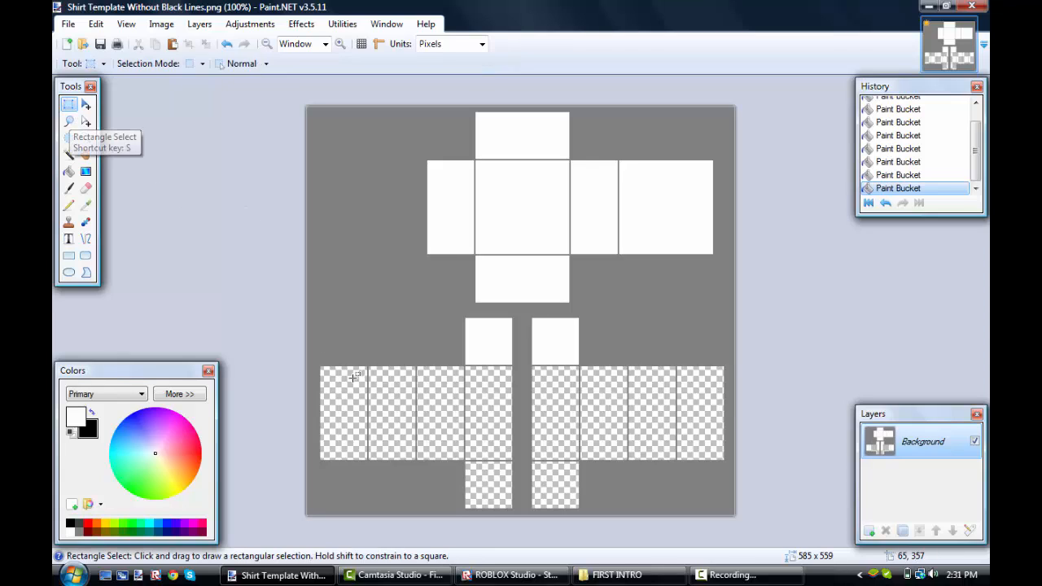
pyautogui.moveTo(318, 397)
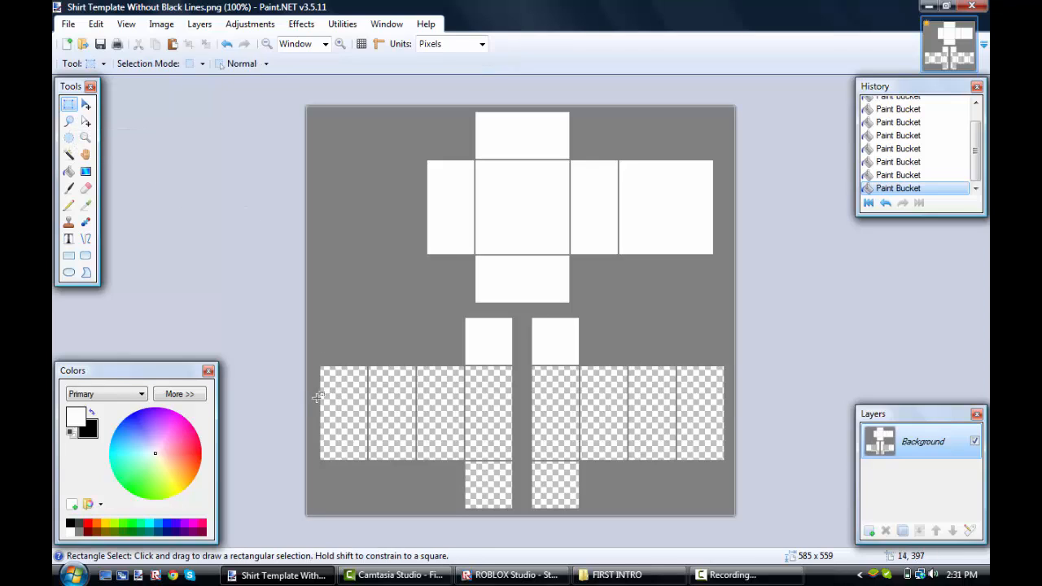
# Step: Select a band across the top of the arm panels, fill it white, then deselect
pyautogui.moveTo(317, 398); pyautogui.dragTo(372, 377)
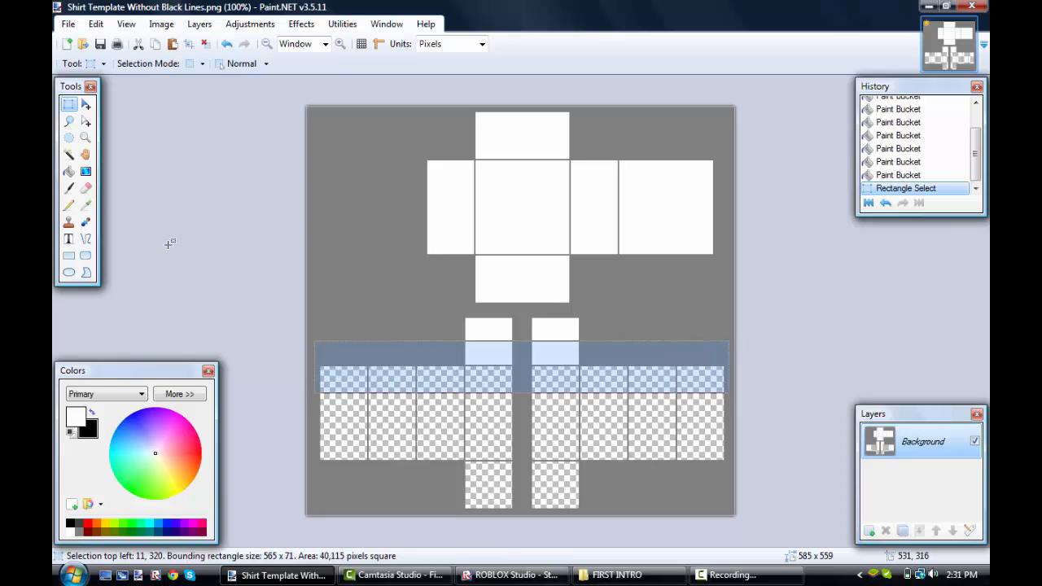
pyautogui.click(68, 172)
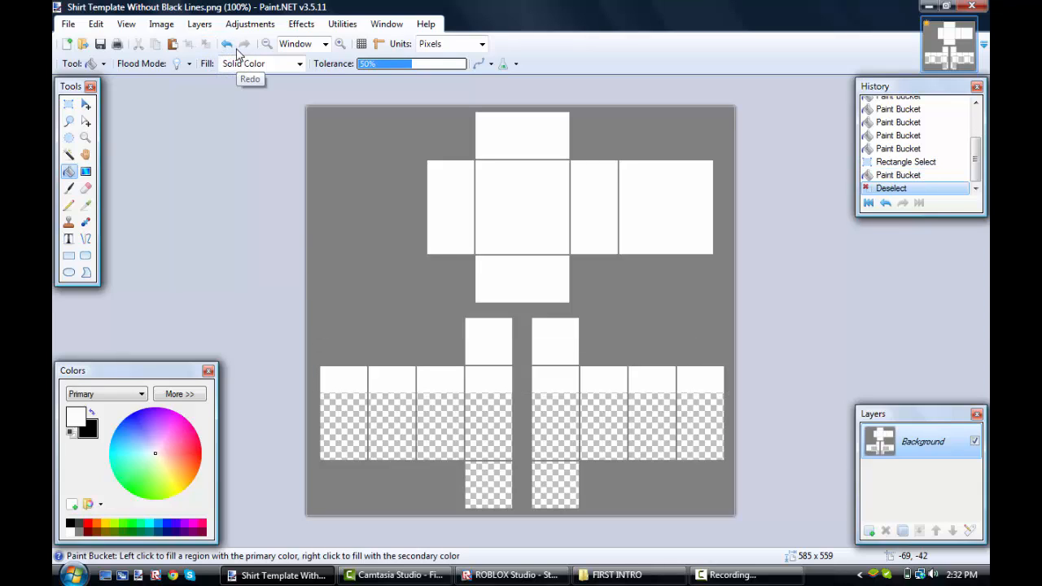
pyautogui.click(242, 44)
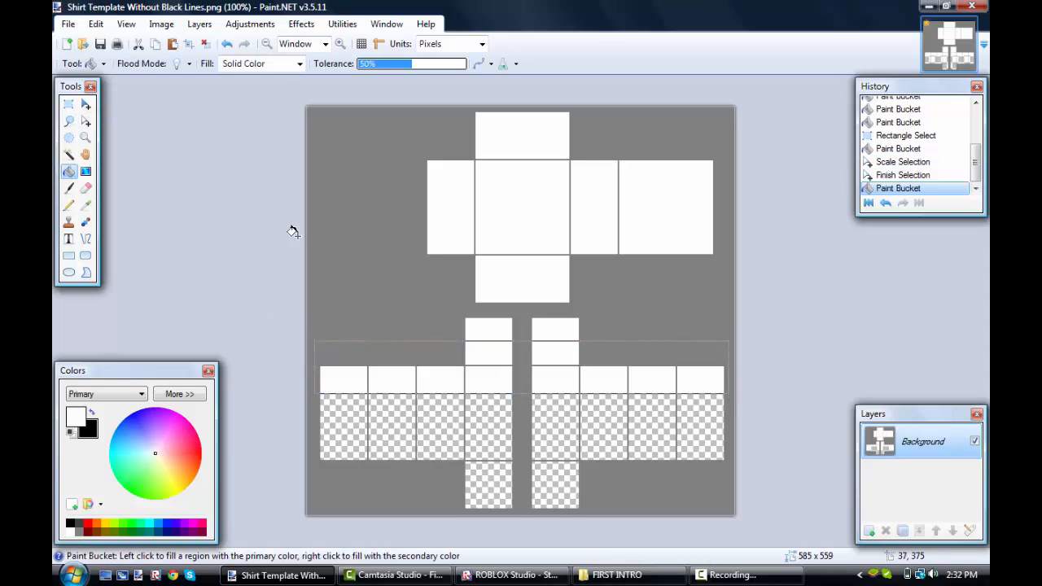
pyautogui.click(205, 44)
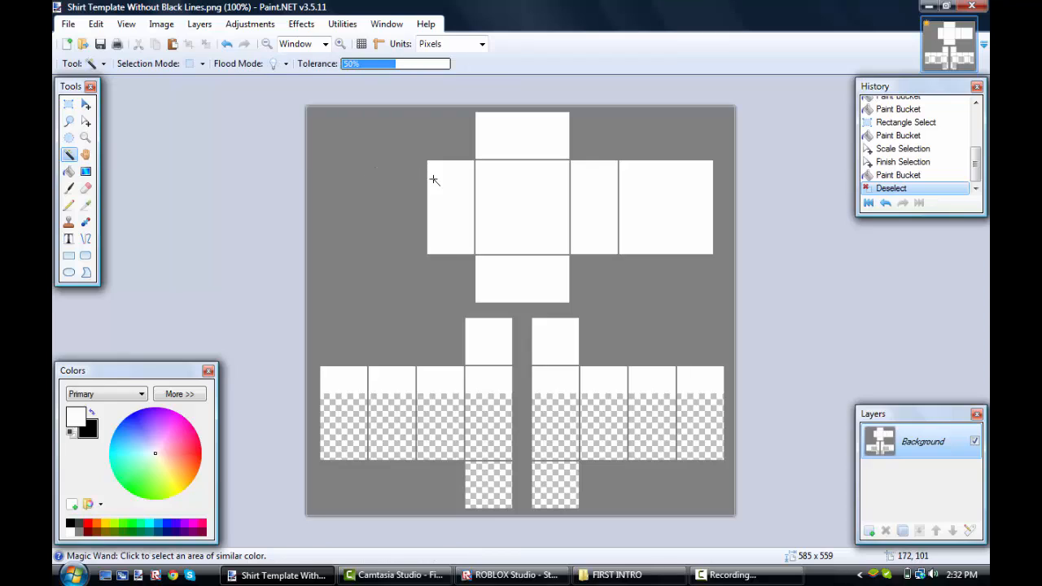
pyautogui.click(451, 207)
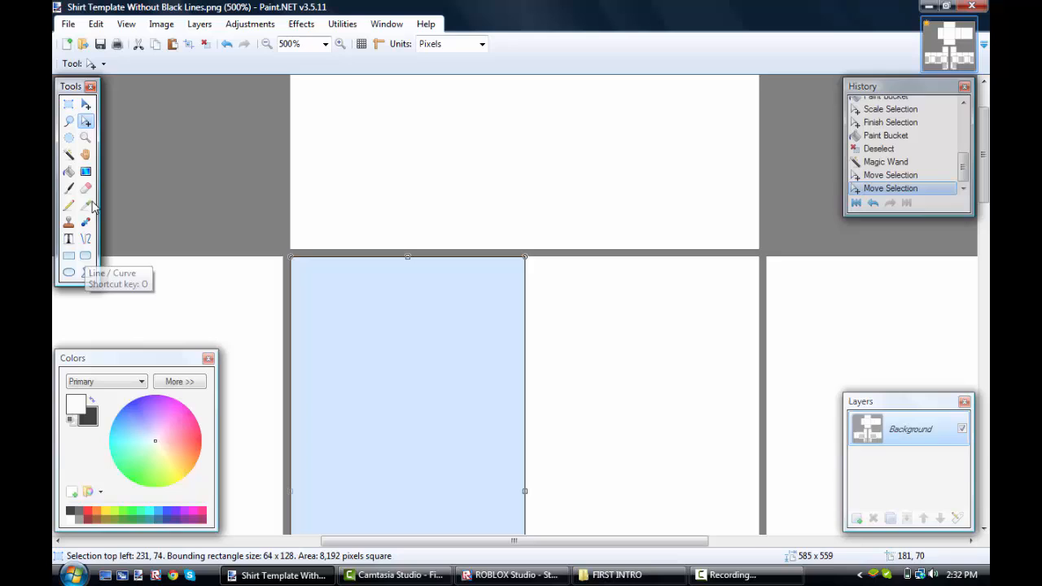
pyautogui.click(85, 188)
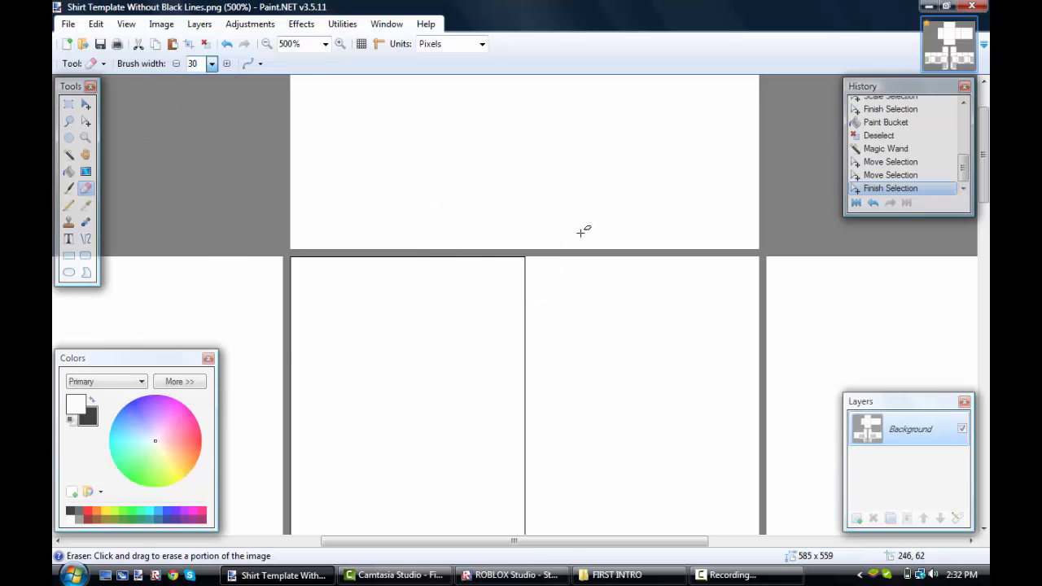
# Step: Erase a half-circle neck opening with a larger eraser and paste a white patch above it
pyautogui.click(211, 64)
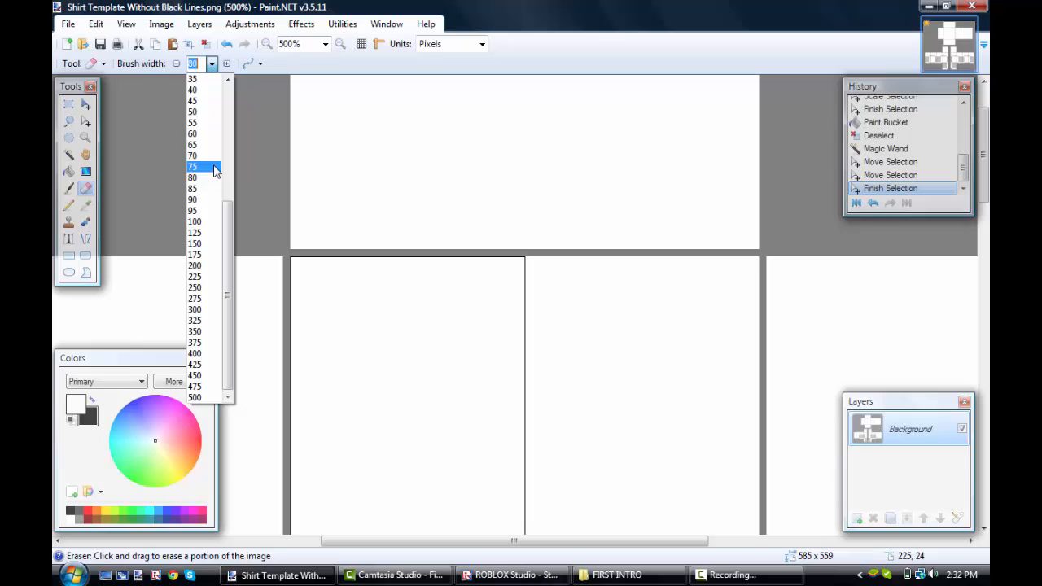
pyautogui.click(193, 155)
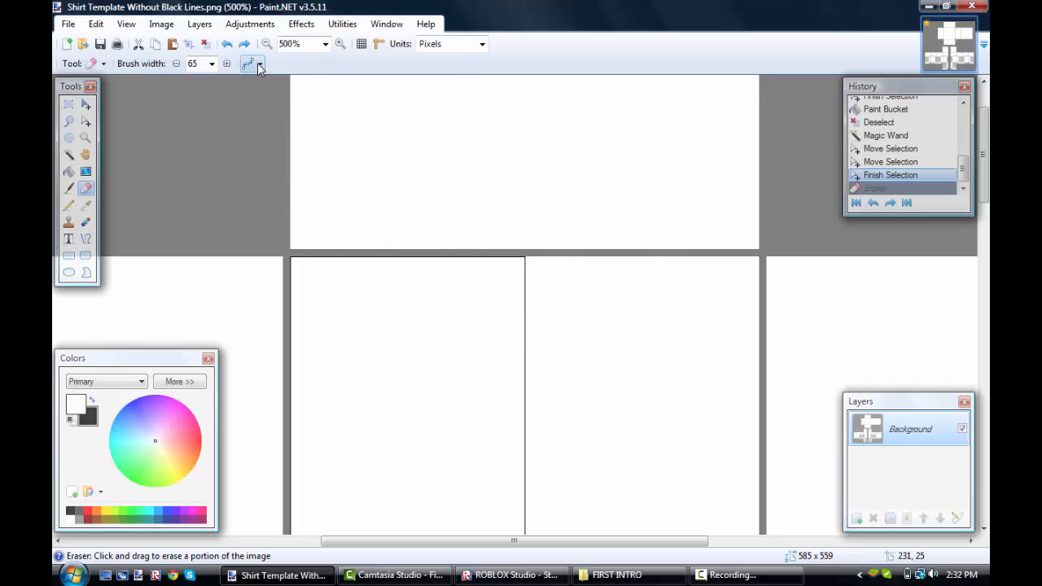
pyautogui.click(251, 64)
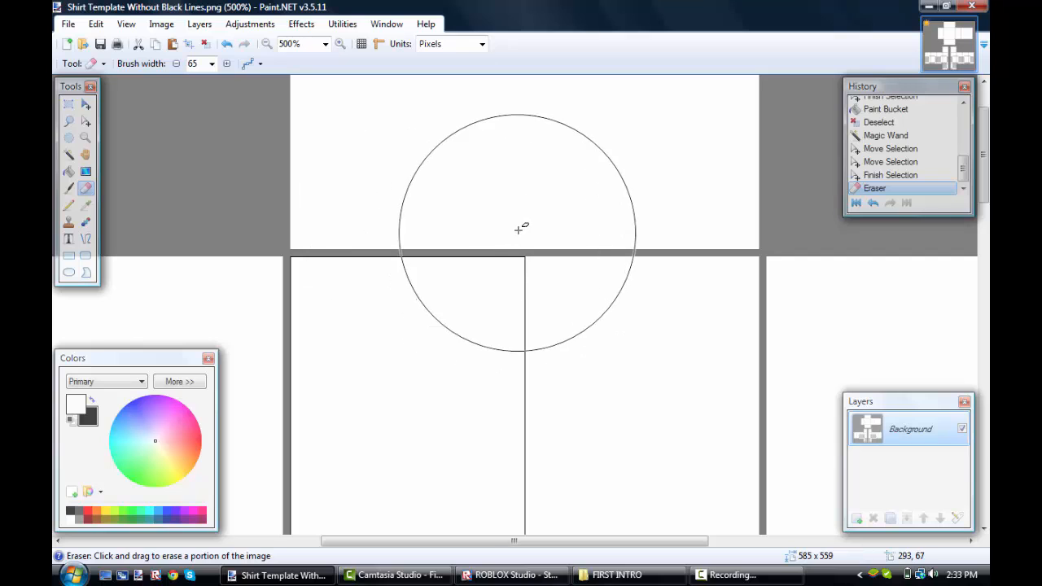
pyautogui.moveTo(521, 228); pyautogui.dragTo(200, 156)
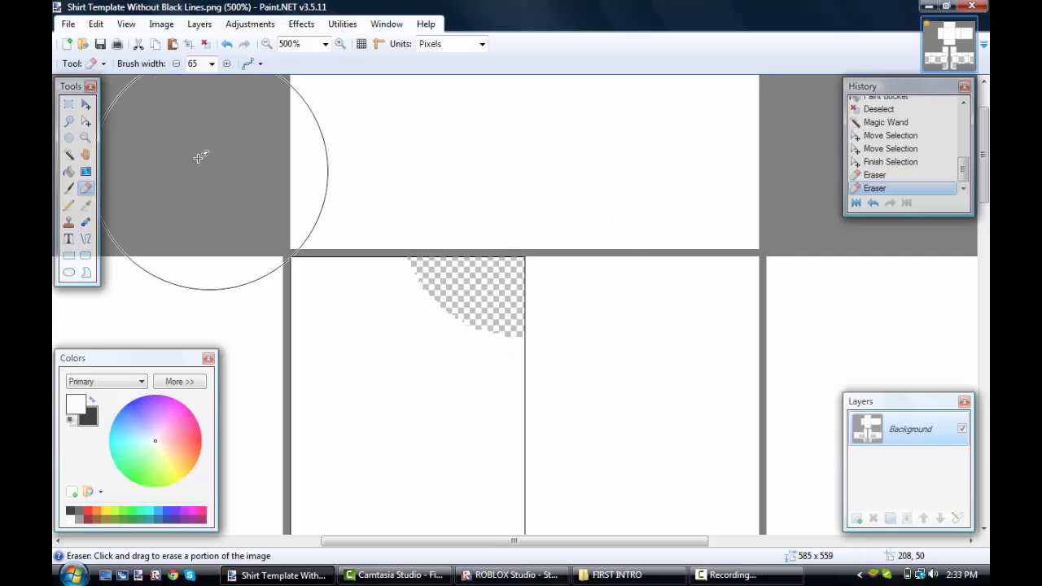
pyautogui.click(68, 104)
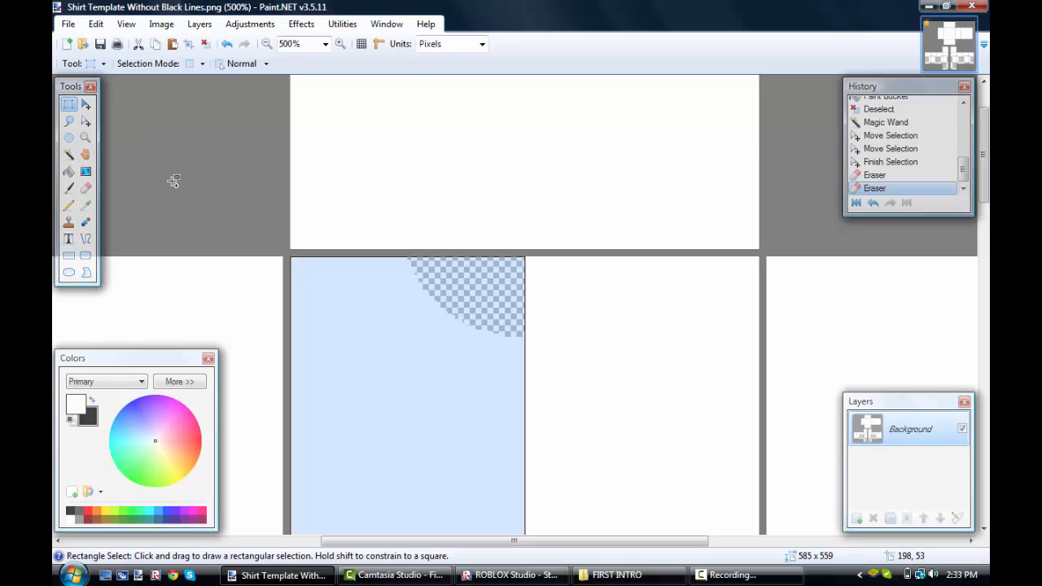
pyautogui.moveTo(349, 381)
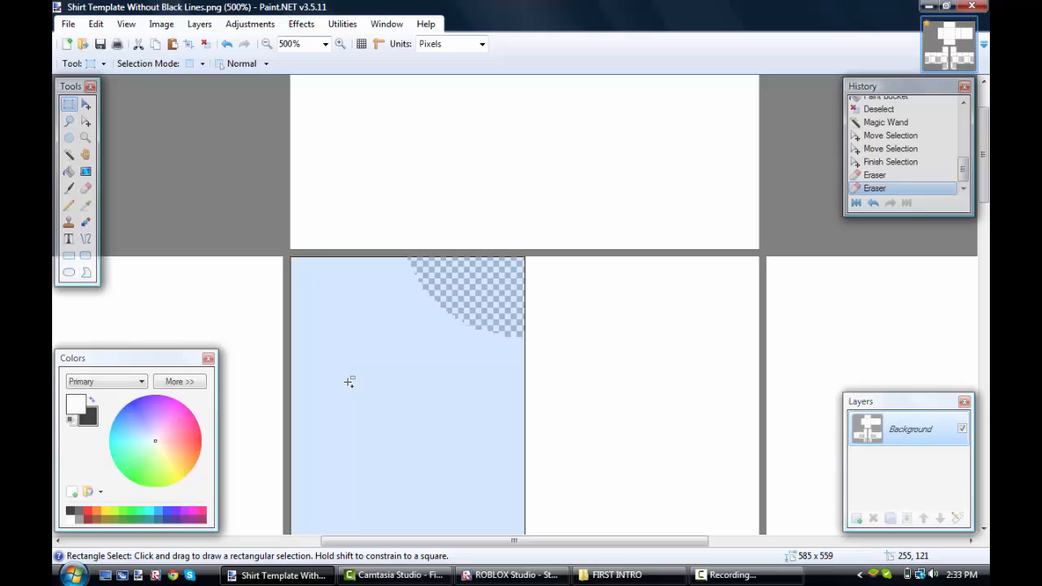
pyautogui.moveTo(317, 198)
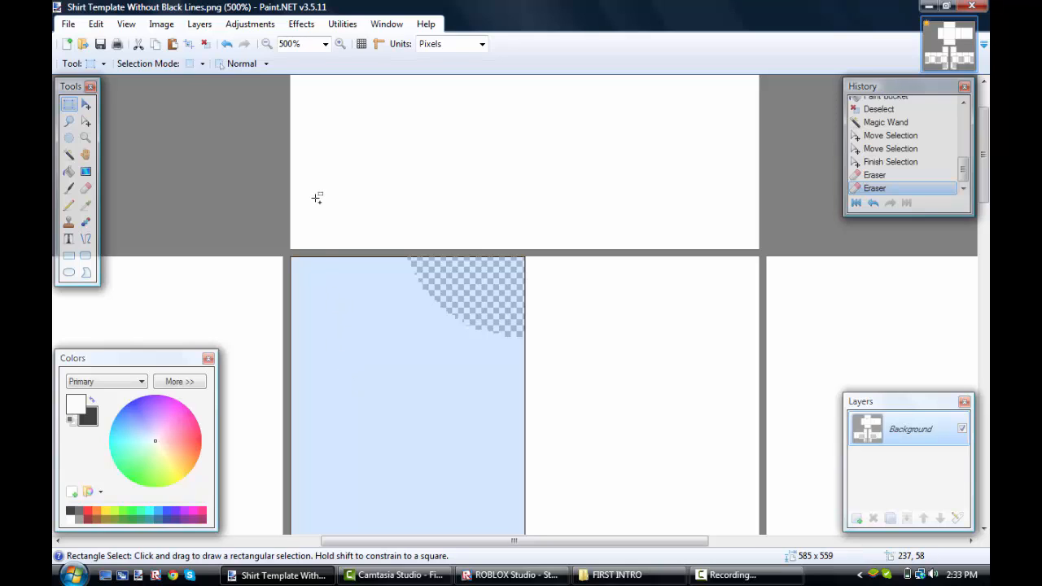
pyautogui.press('ctrl+v')
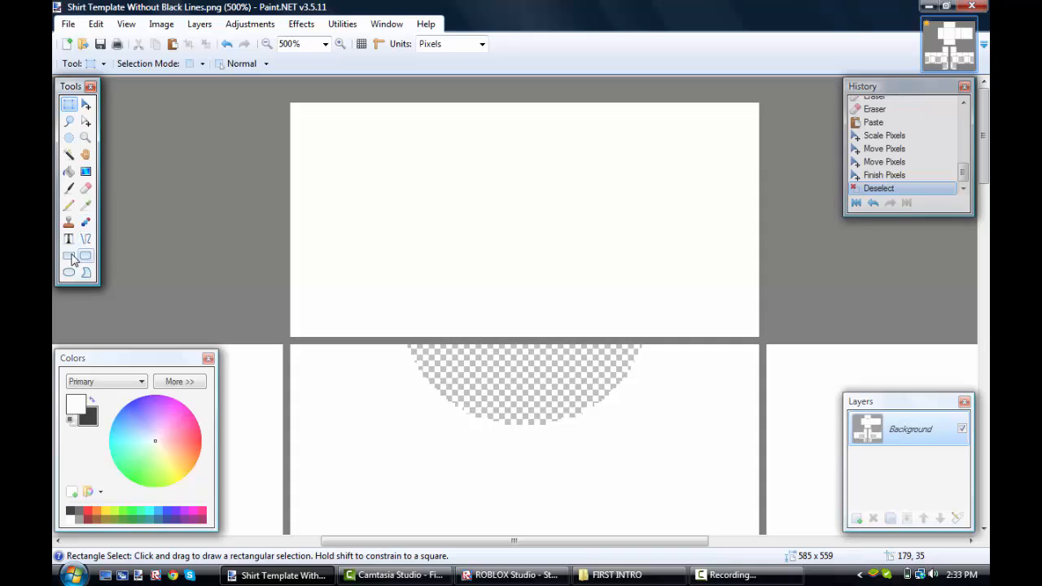
# Step: Erase a full circle neck hole with the width-70 eraser, then view the whole template
pyautogui.click(84, 188)
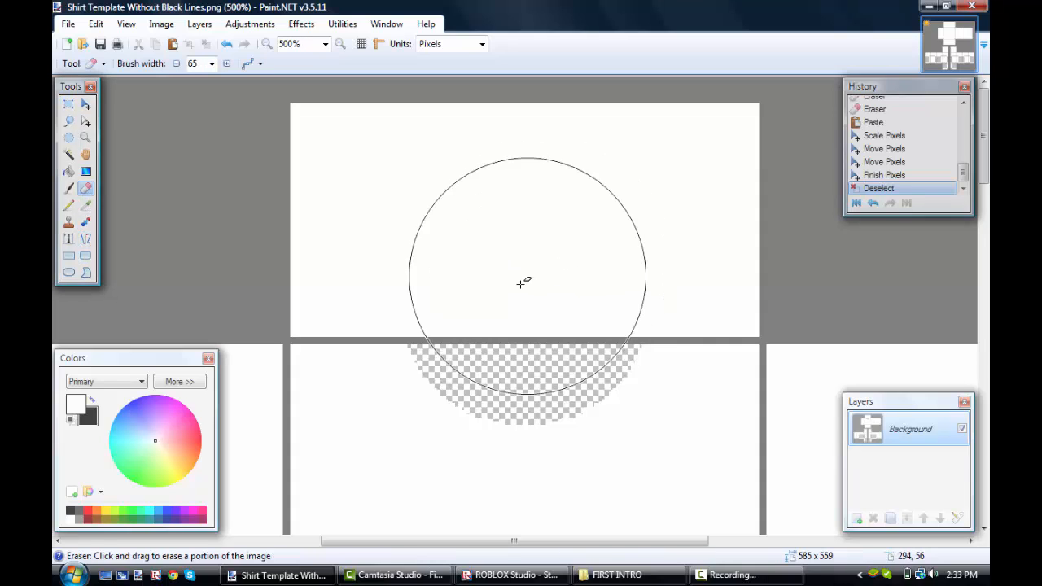
pyautogui.moveTo(527, 306)
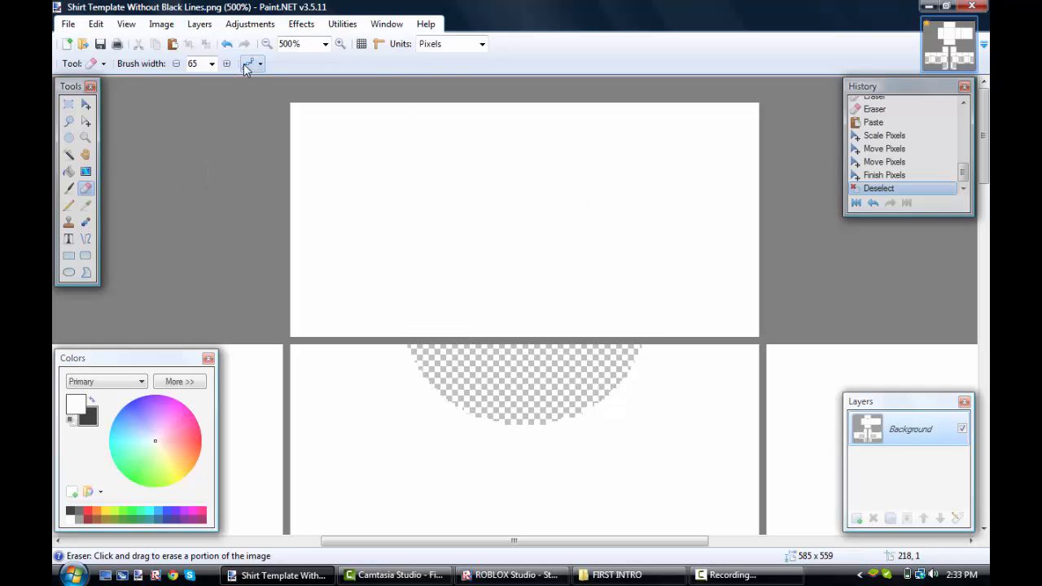
pyautogui.moveTo(537, 250)
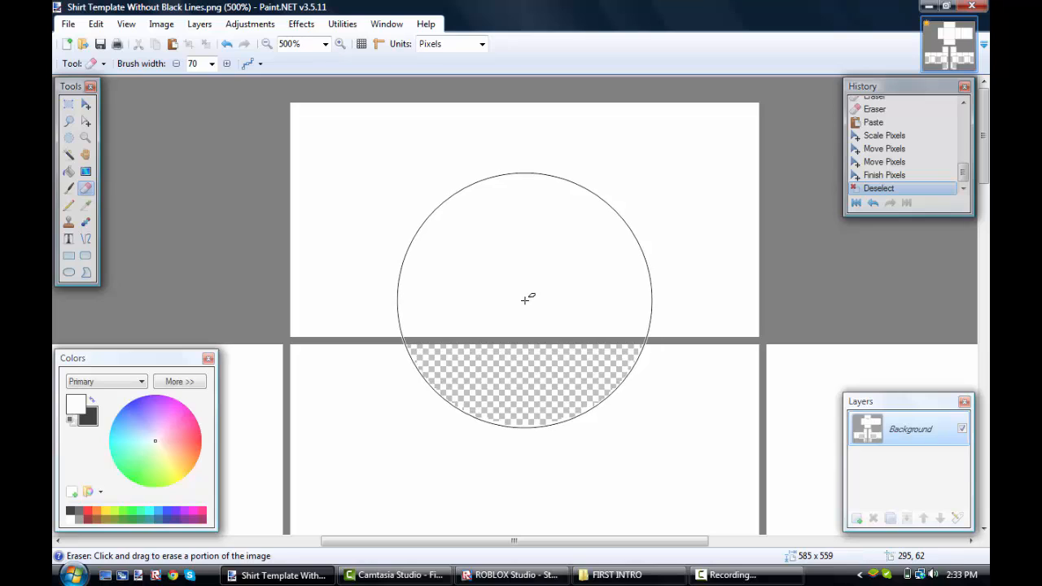
pyautogui.moveTo(528, 297); pyautogui.dragTo(622, 360)
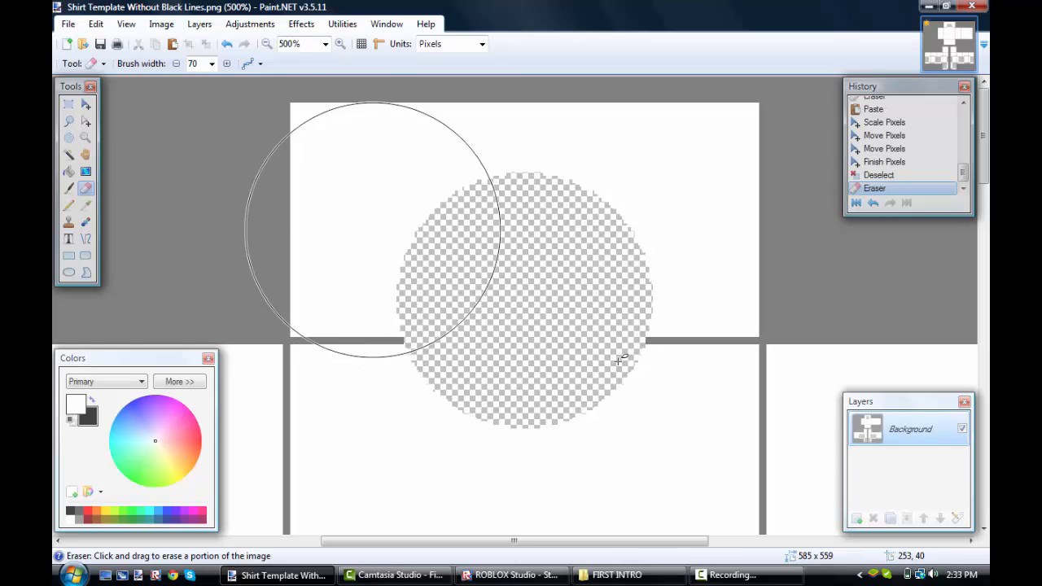
pyautogui.click(268, 44)
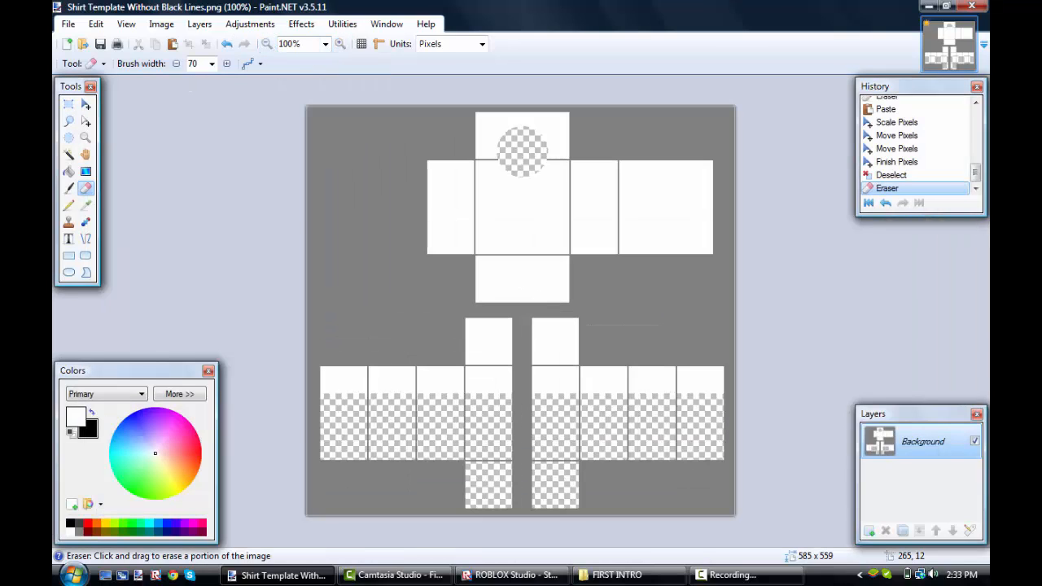
# Step: Open Kestrel's shading template and paste it onto a new layer over the shirt
pyautogui.click(69, 24)
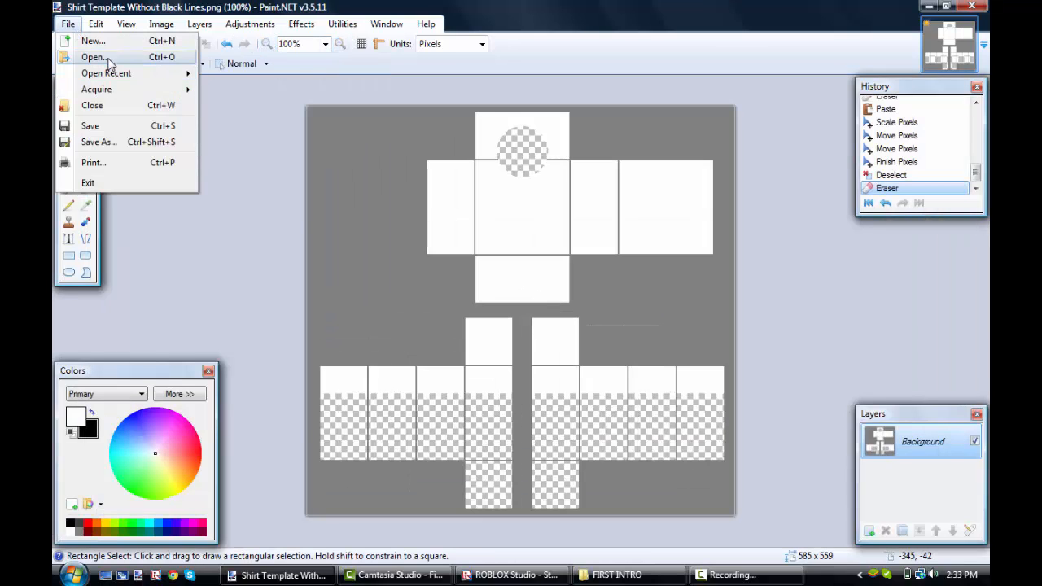
pyautogui.click(95, 57)
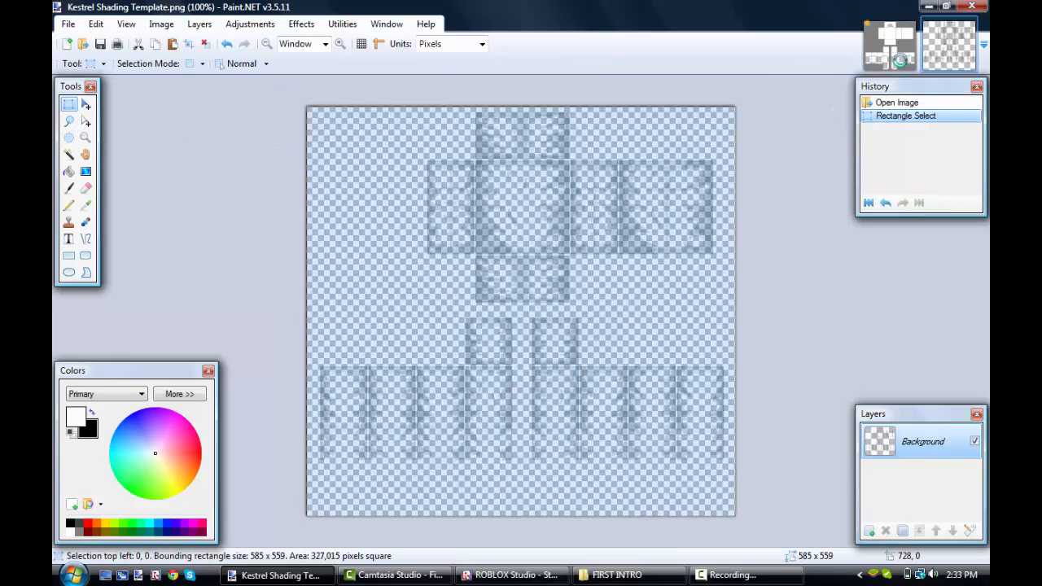
pyautogui.click(888, 44)
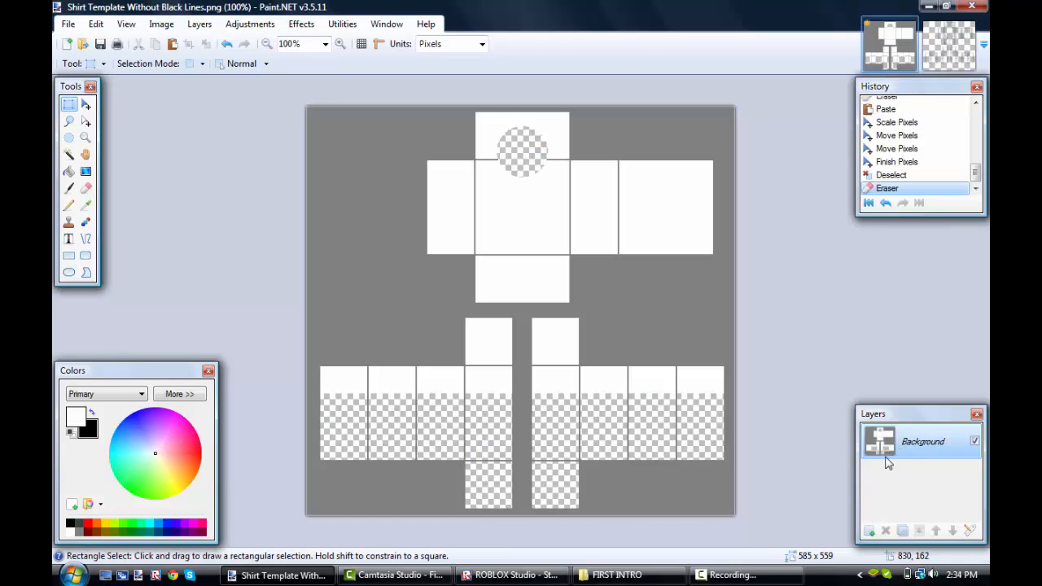
pyautogui.click(870, 530)
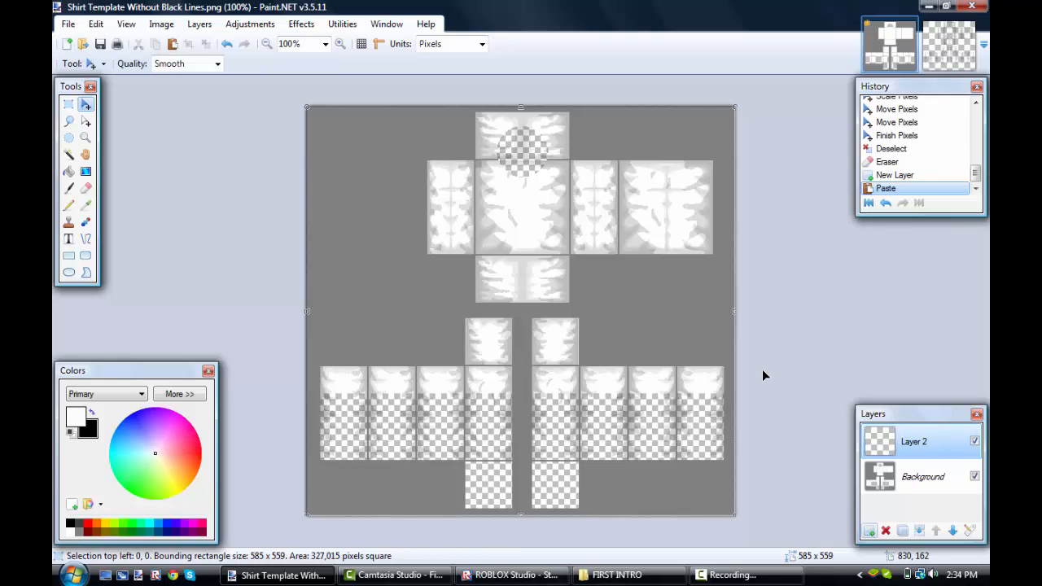
# Step: Clear the shading over the transparent areas with Magic Wand, then merge the layer down
pyautogui.click(206, 43)
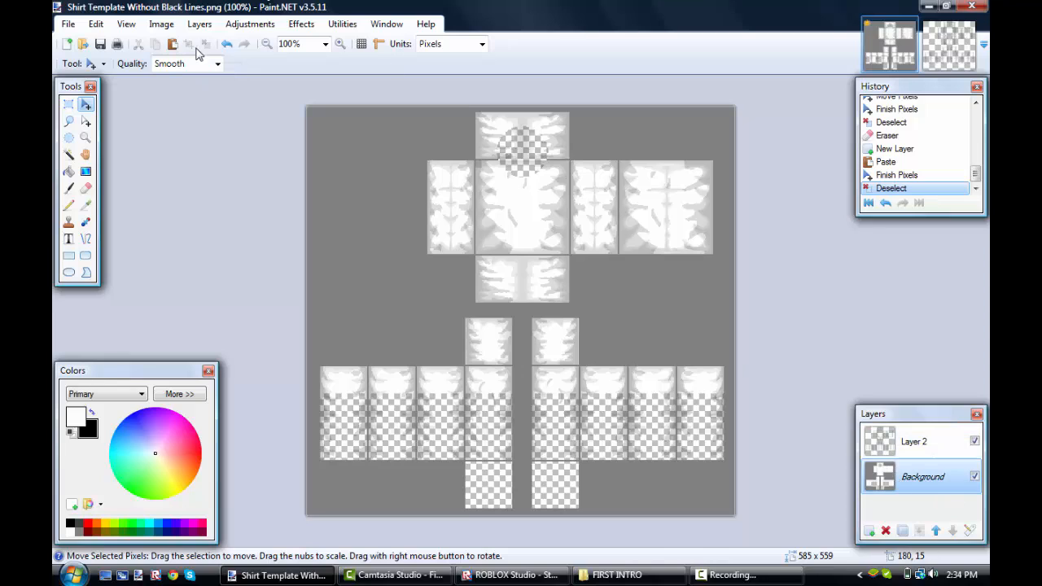
pyautogui.click(68, 155)
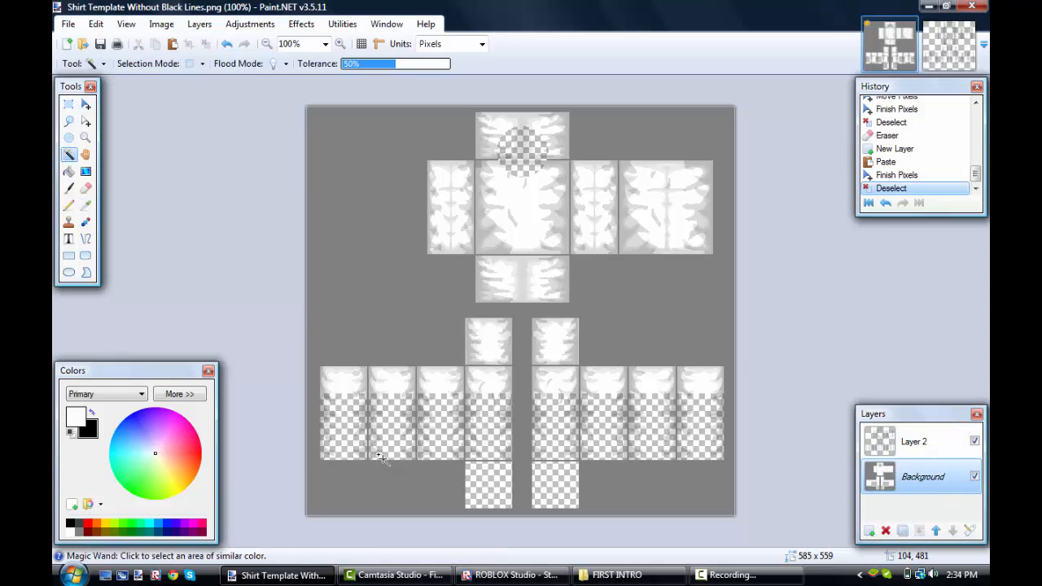
pyautogui.click(340, 423)
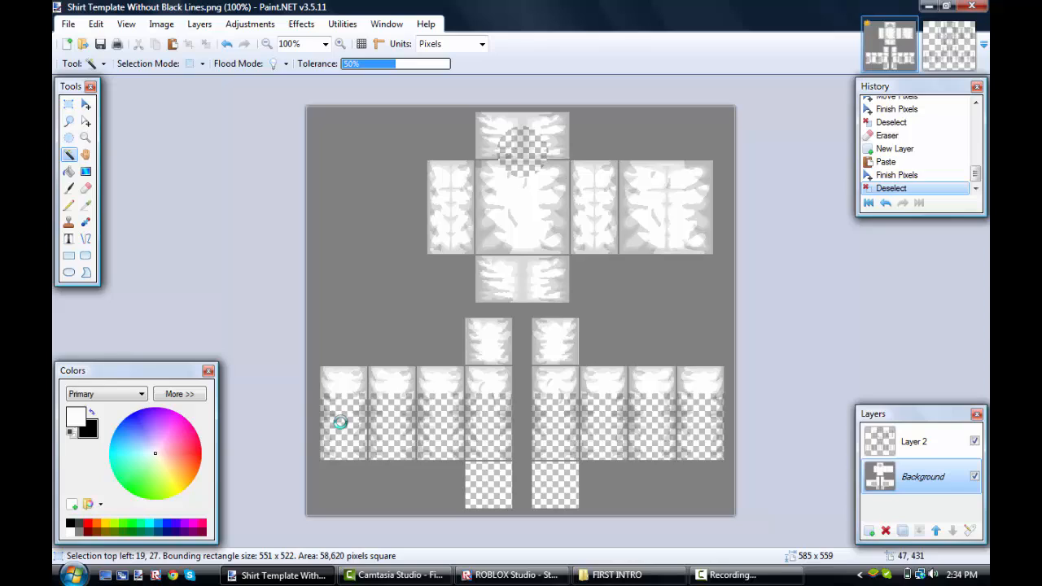
pyautogui.click(522, 151)
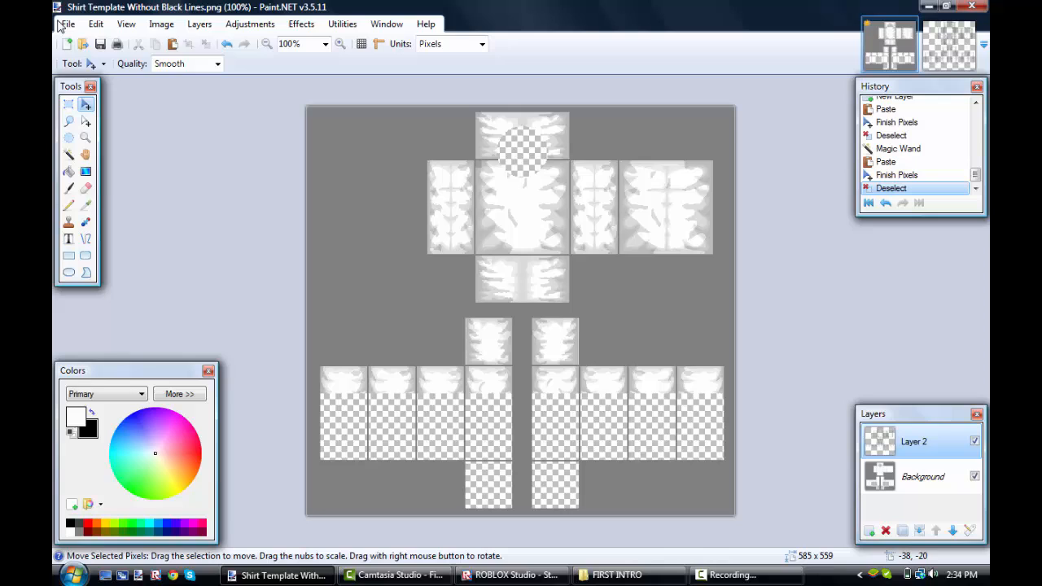
pyautogui.click(67, 23)
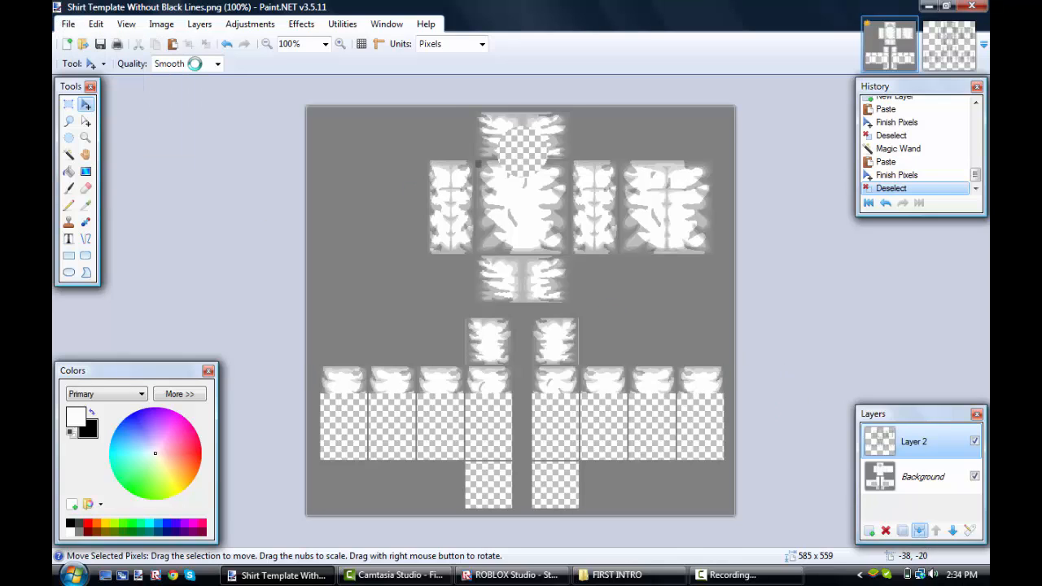
pyautogui.click(951, 530)
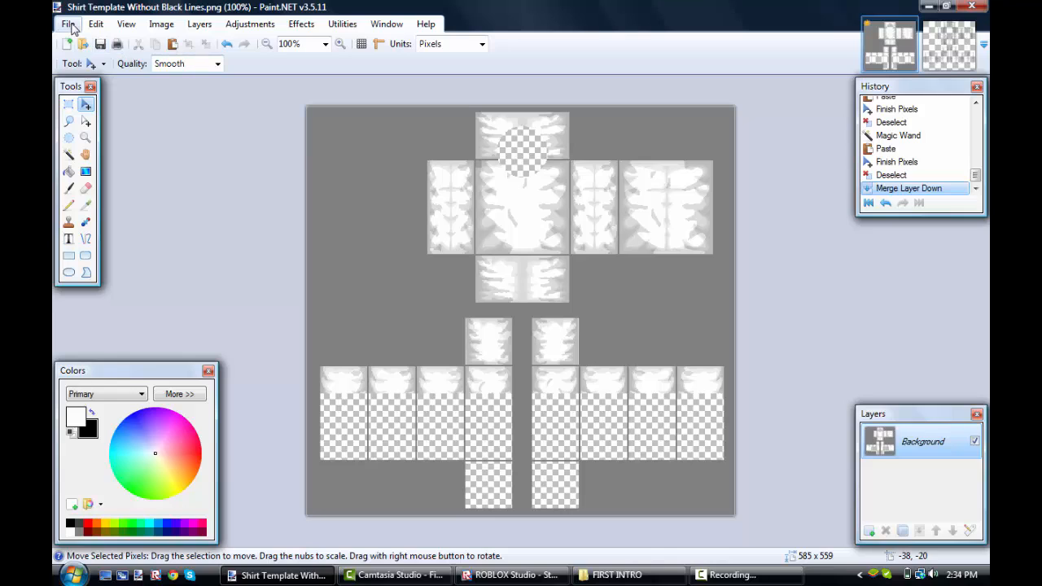
pyautogui.click(68, 23)
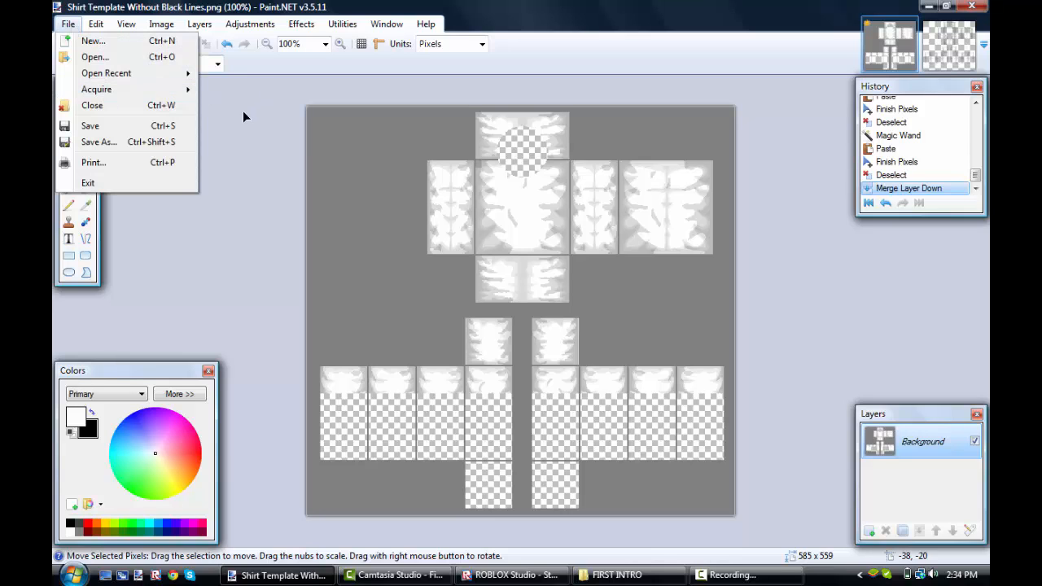
pyautogui.click(341, 44)
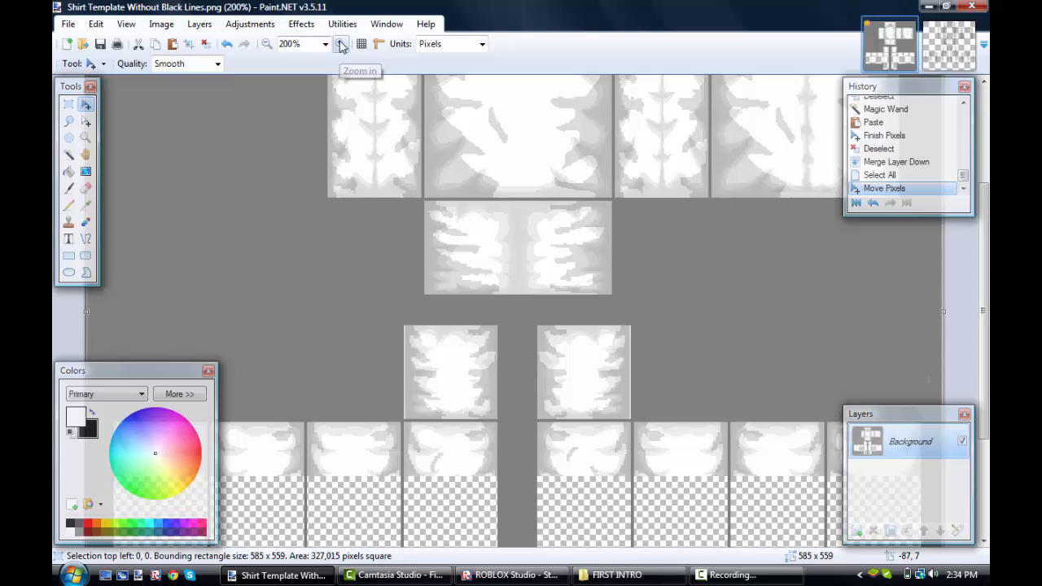
pyautogui.click(69, 104)
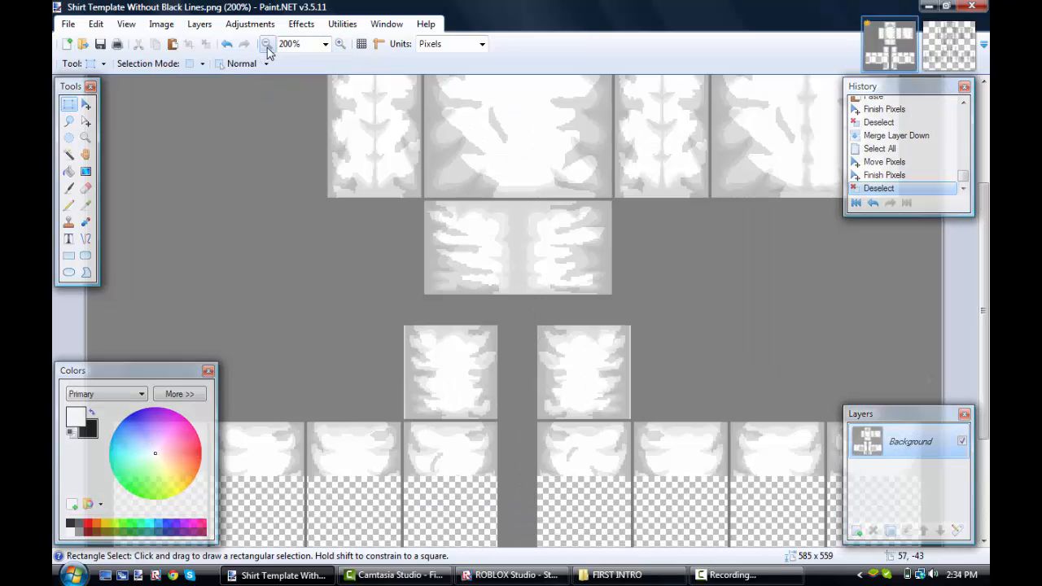
pyautogui.click(267, 44)
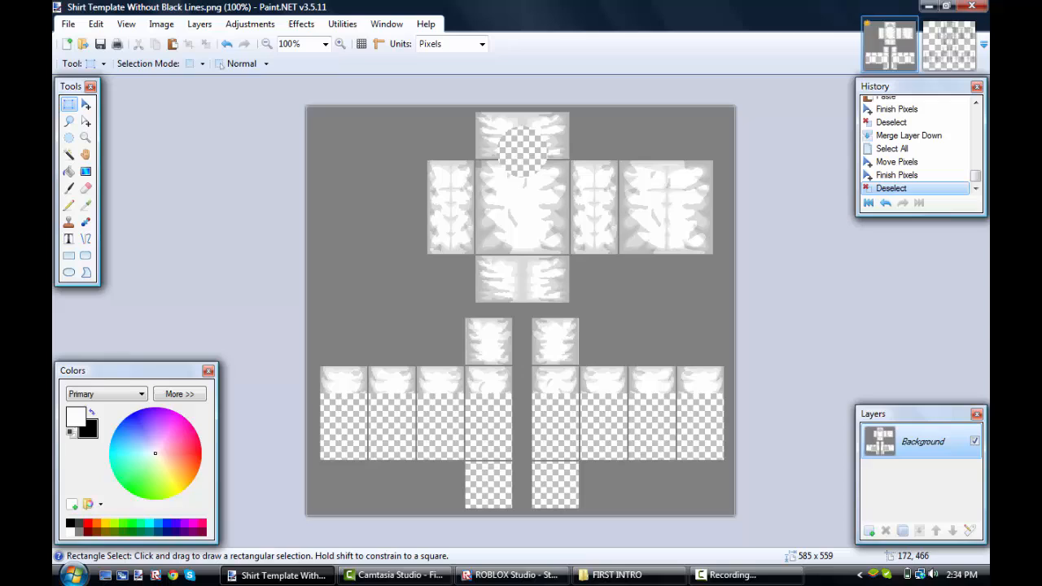
pyautogui.moveTo(694, 529)
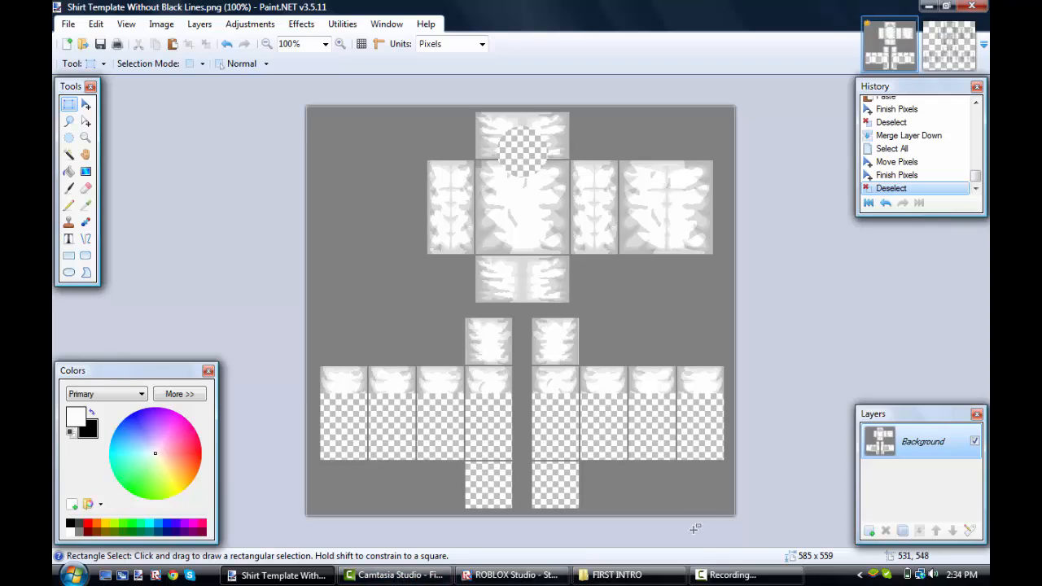
pyautogui.moveTo(792, 381)
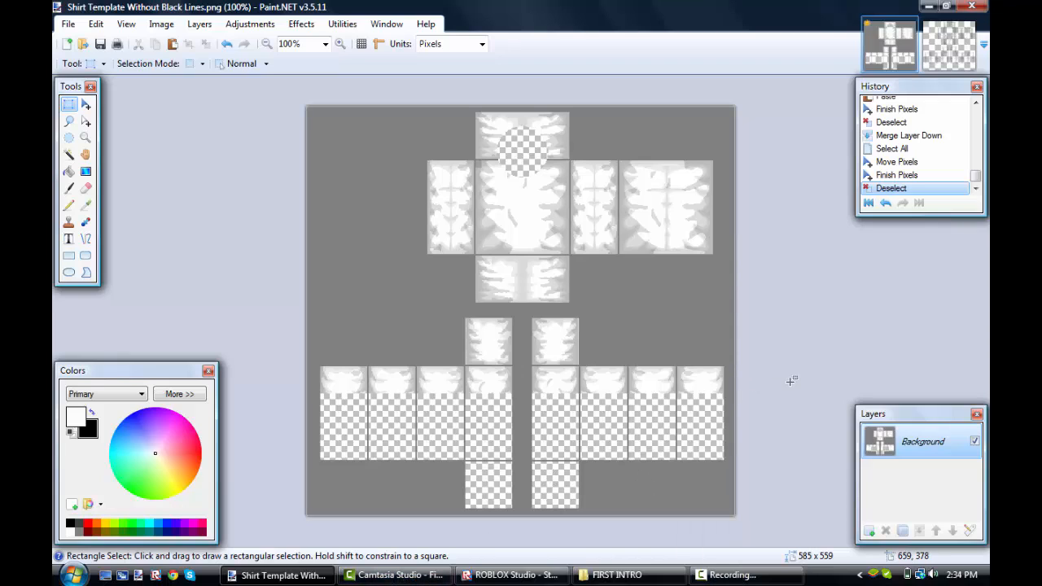